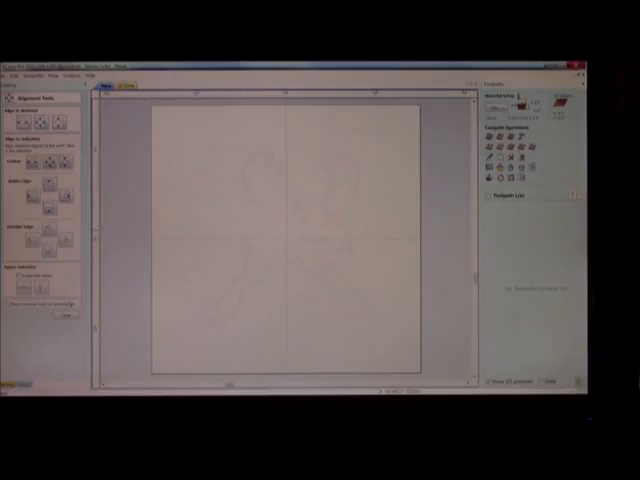
- Select the moose vector on the 6x6 inch job
{"action": "left_click", "coordinate": [20, 78]}
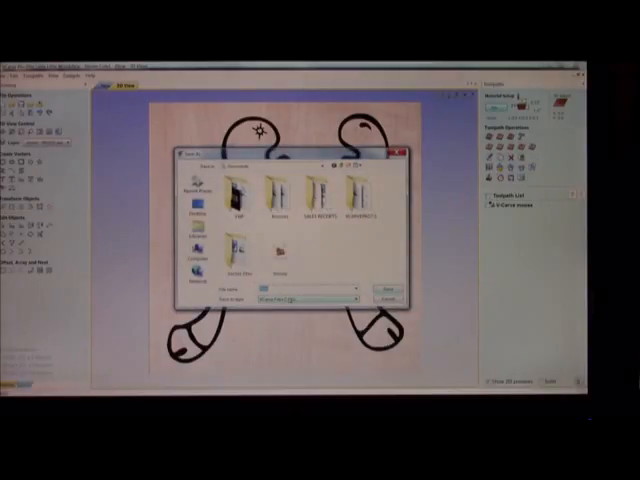
- Pick the existing moose file in Documents to fill in the save name
{"action": "left_click", "coordinate": [268, 250]}
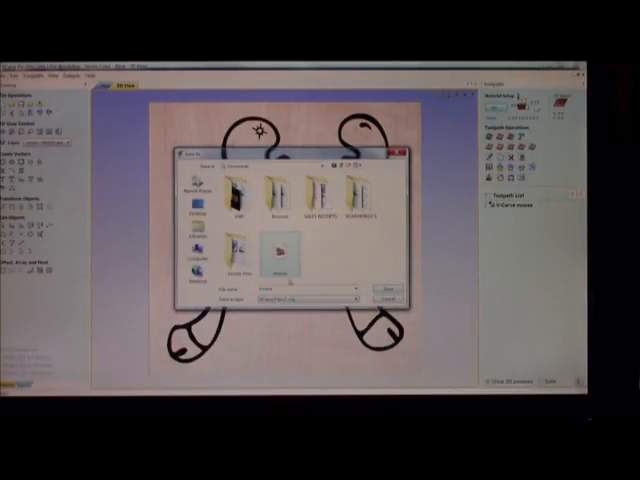